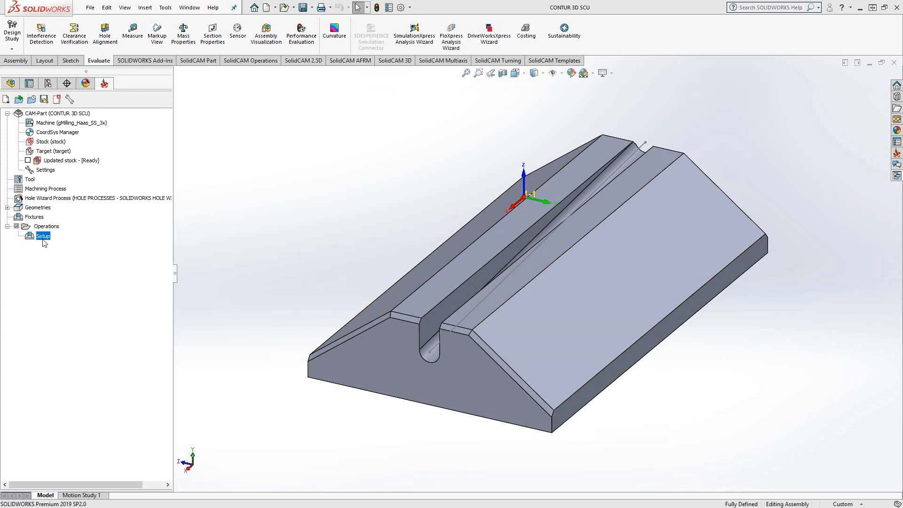
# Add a Contour 3D milling operation from the Setup's right-click menu.
pyautogui.rightClick(42, 236)
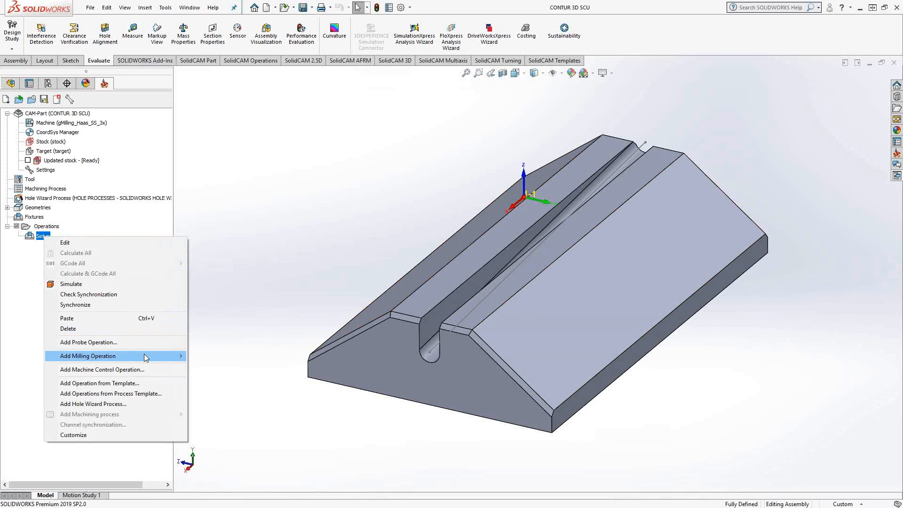
pyautogui.moveTo(90, 356)
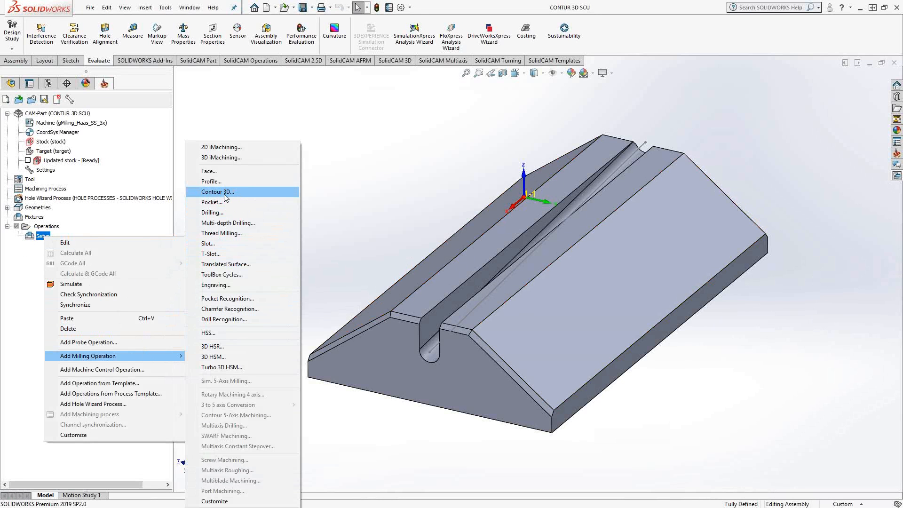
pyautogui.click(217, 192)
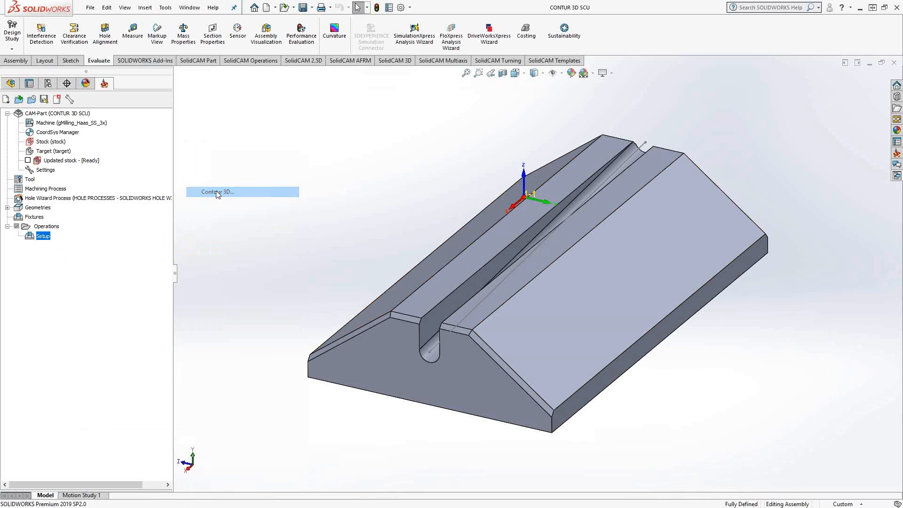
# Create contour4 by picking the profile chain's start and end edges, then accept it.
pyautogui.click(216, 192)
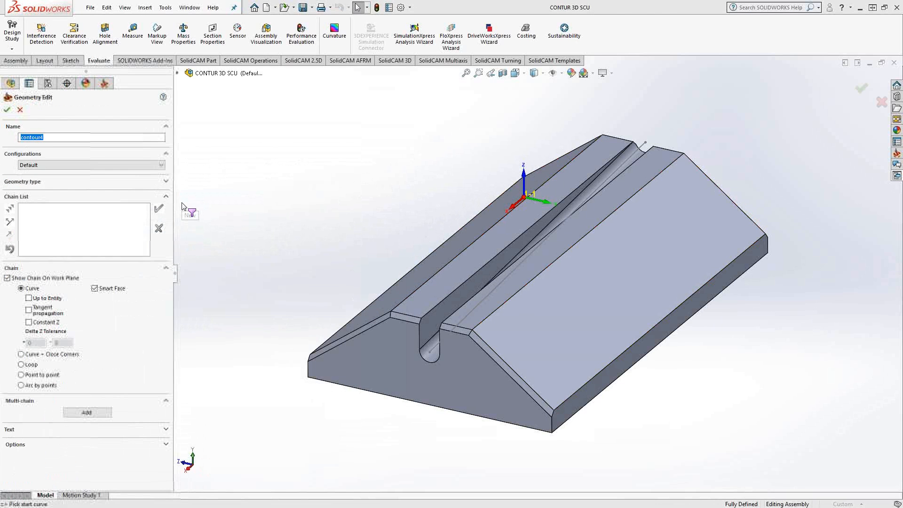
pyautogui.click(380, 321)
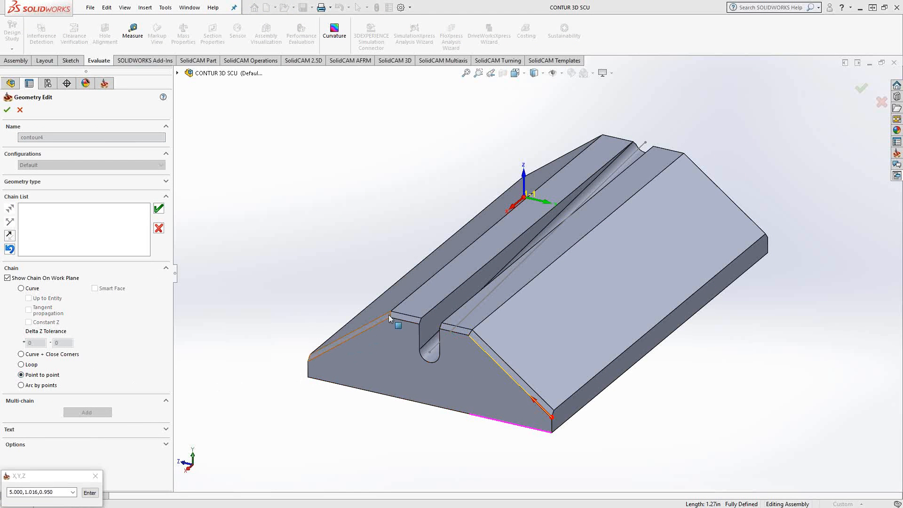
pyautogui.click(391, 318)
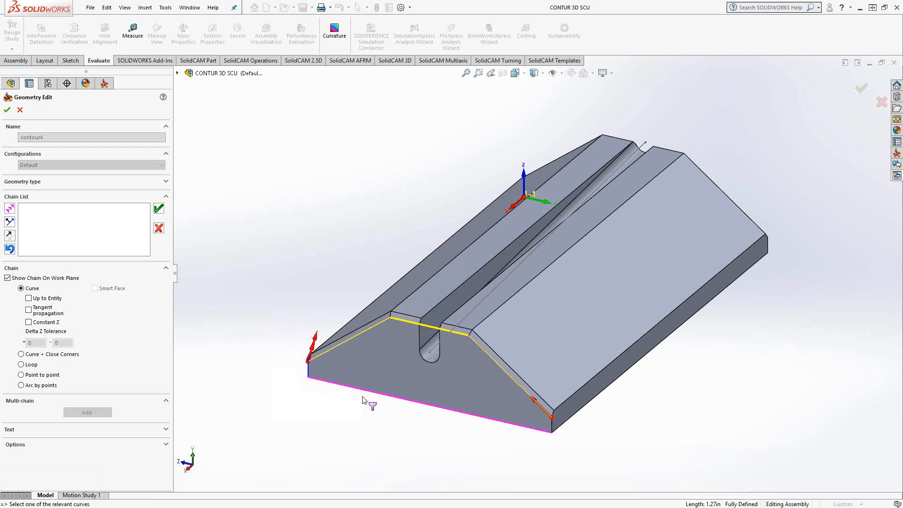
pyautogui.moveTo(282, 354)
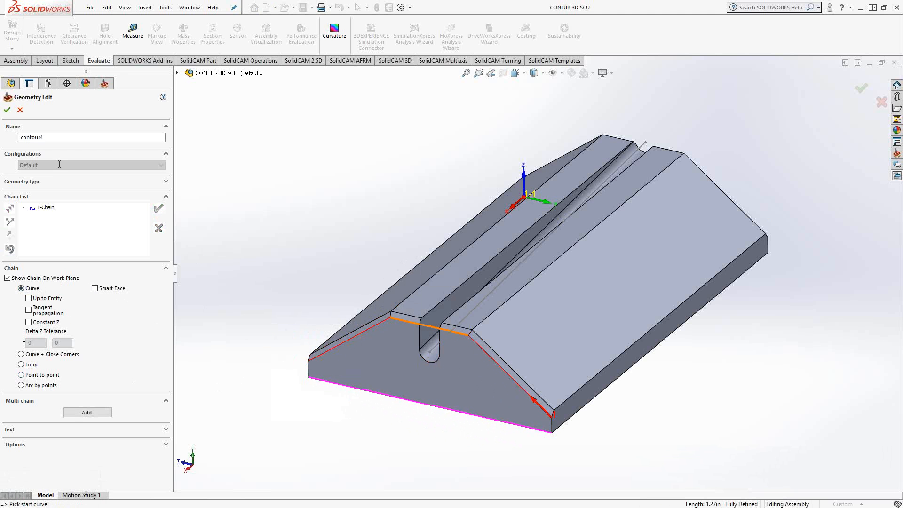
pyautogui.click(7, 110)
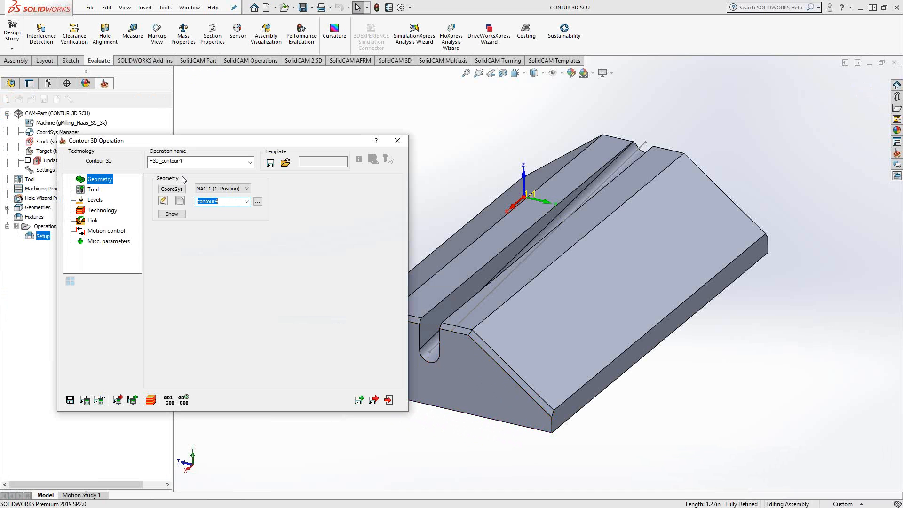
pyautogui.moveTo(96, 194)
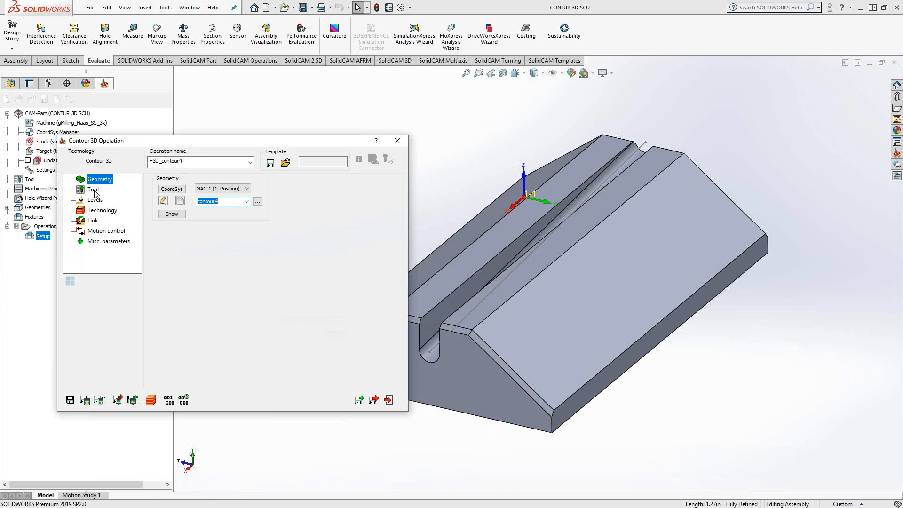
# Enter a contour depth of .05 in the operation's levels.
pyautogui.click(398, 140)
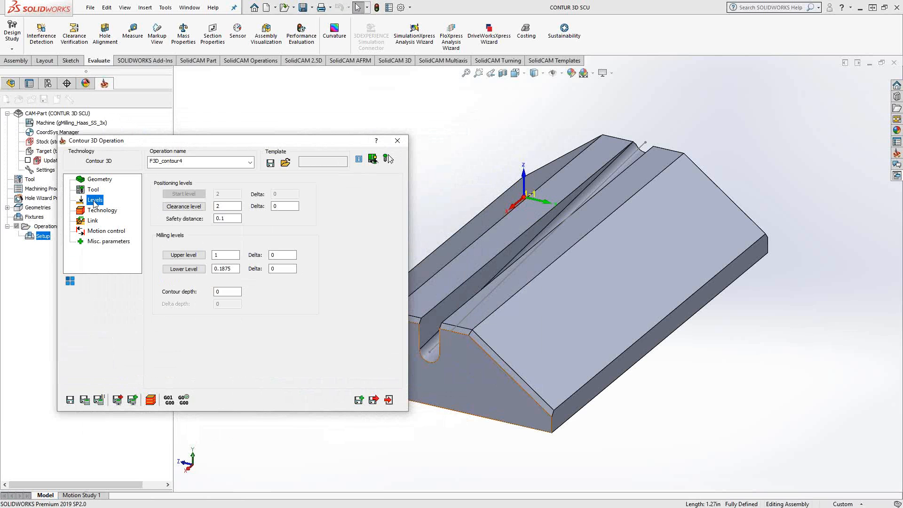
pyautogui.moveTo(206, 285)
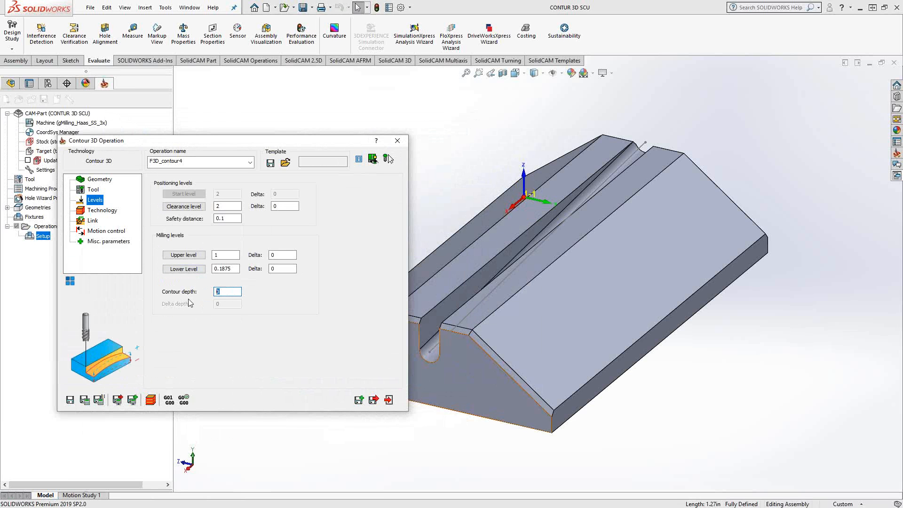
pyautogui.write('.125')
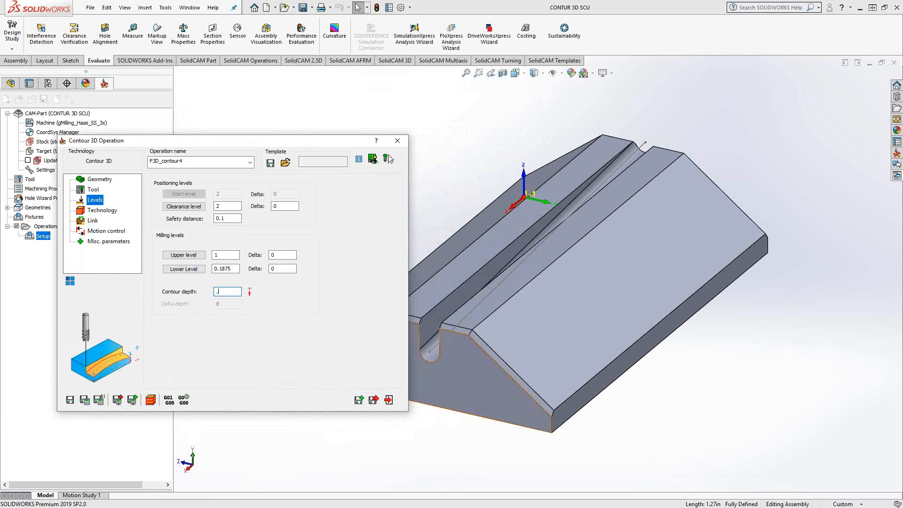
pyautogui.write('05')
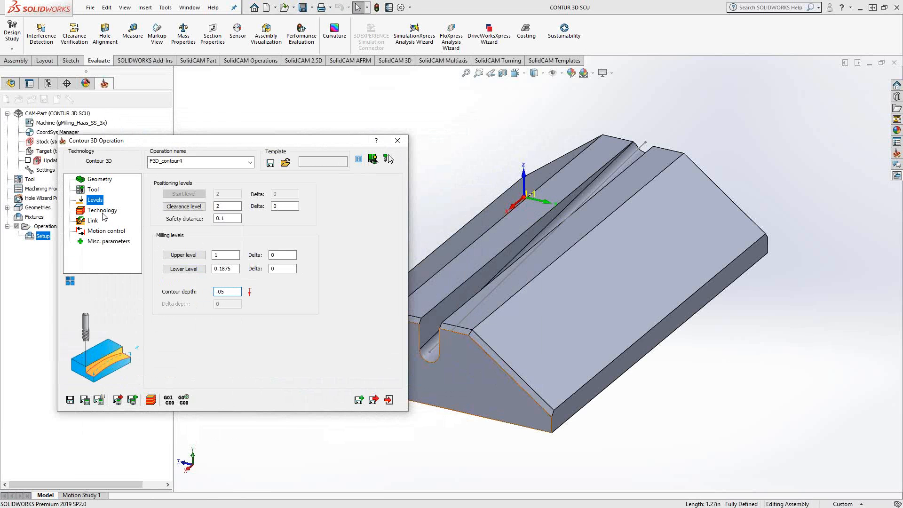
# Set the operation's tool side to Left on the Technology page.
pyautogui.click(103, 211)
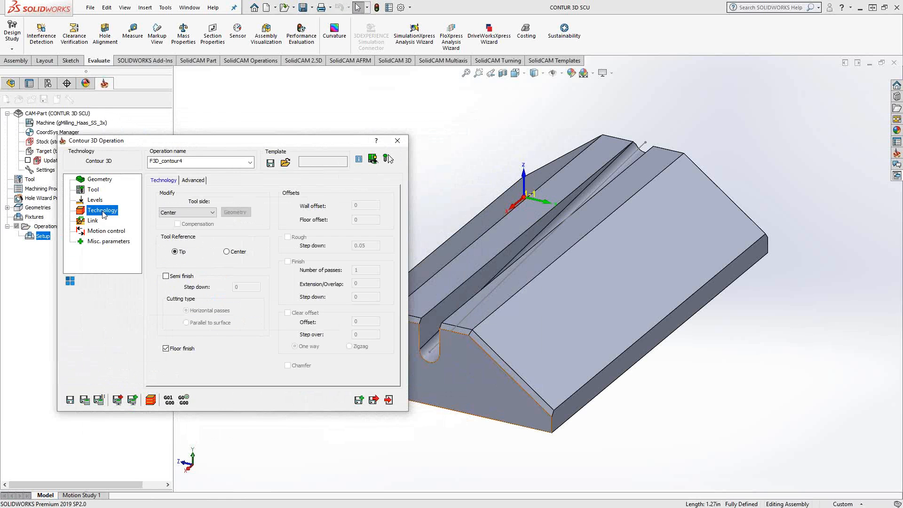
pyautogui.click(211, 212)
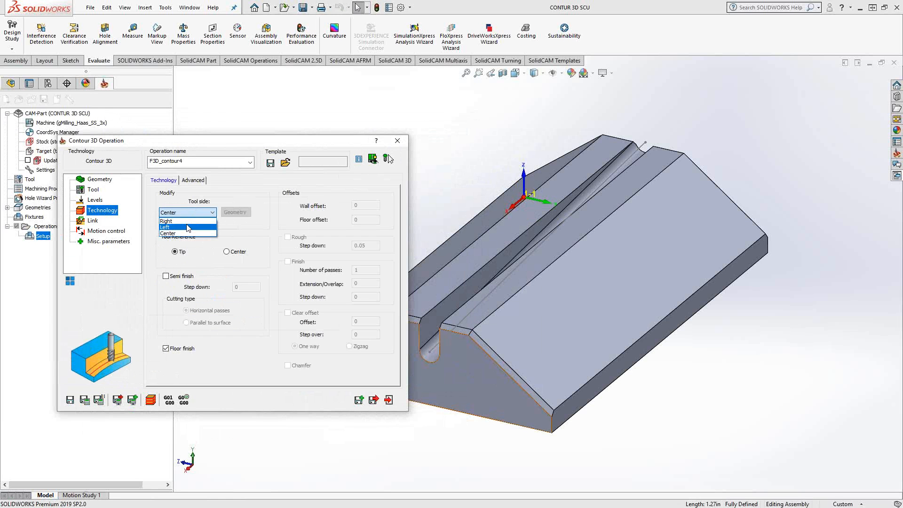
pyautogui.click(167, 227)
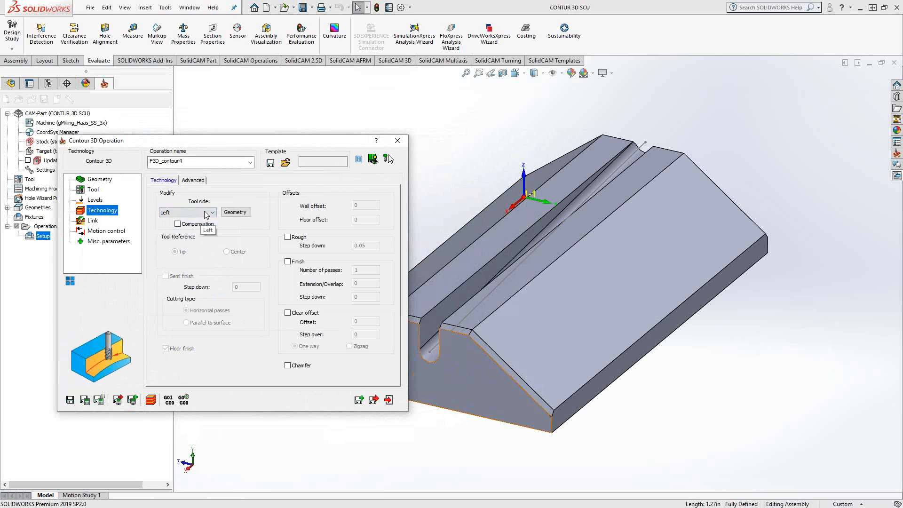
pyautogui.click(211, 213)
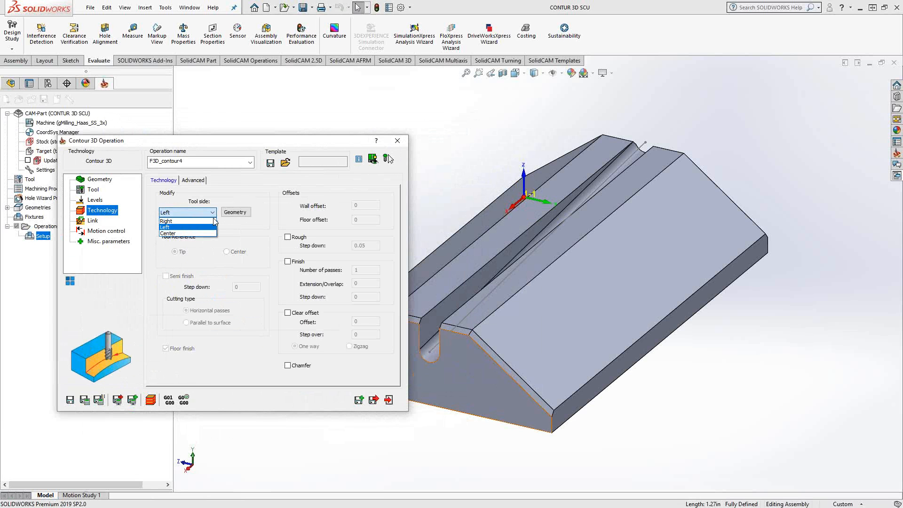
pyautogui.click(167, 226)
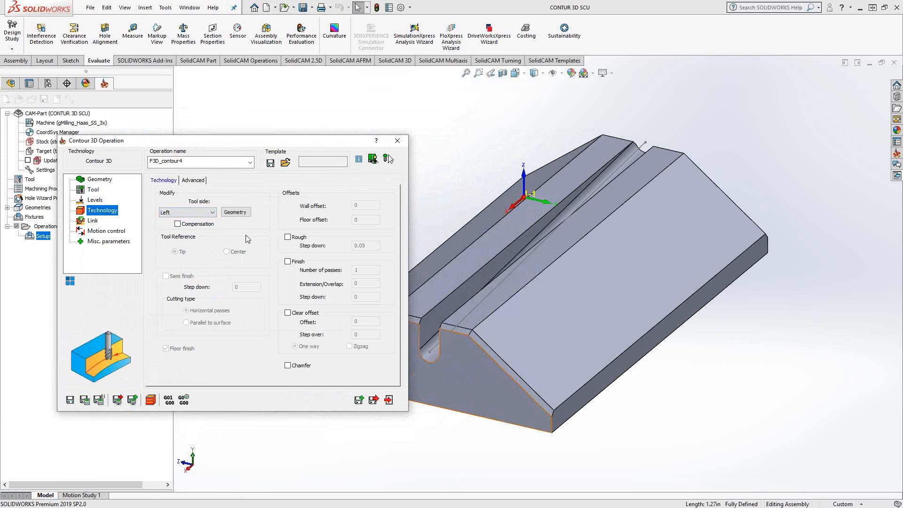
# Enable Finish and Chamfer, with a chamfer cutting diameter of .05.
pyautogui.click(288, 262)
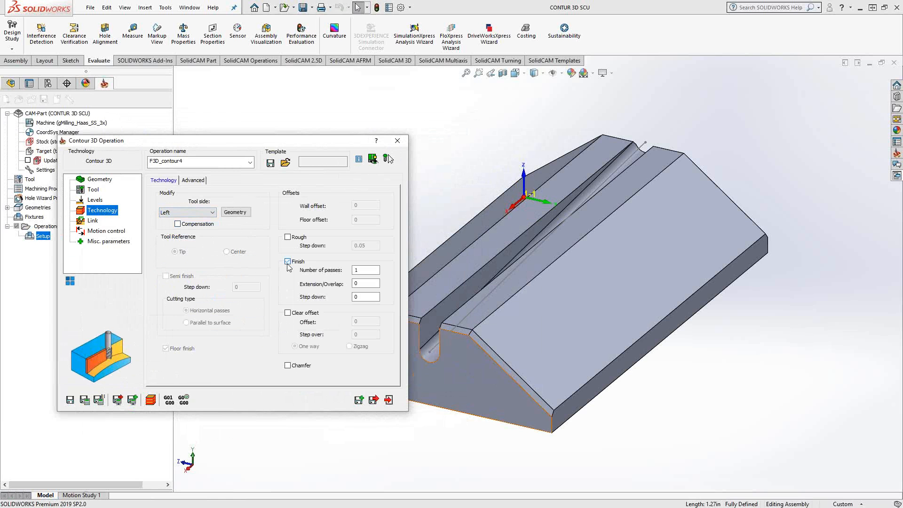
pyautogui.click(288, 365)
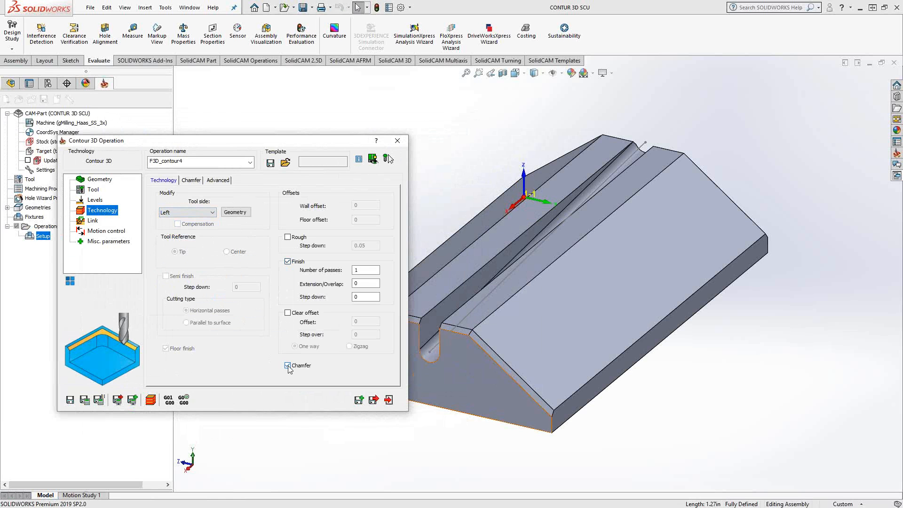
pyautogui.click(191, 180)
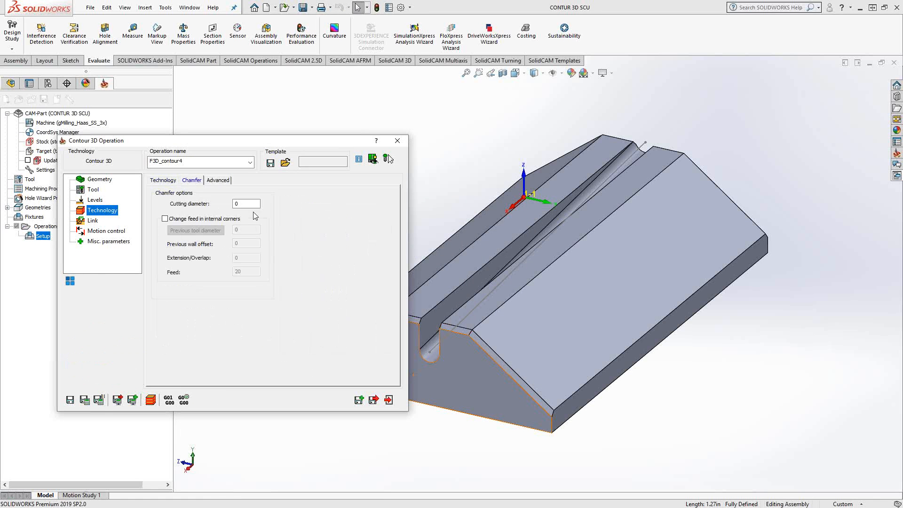
pyautogui.write('.05')
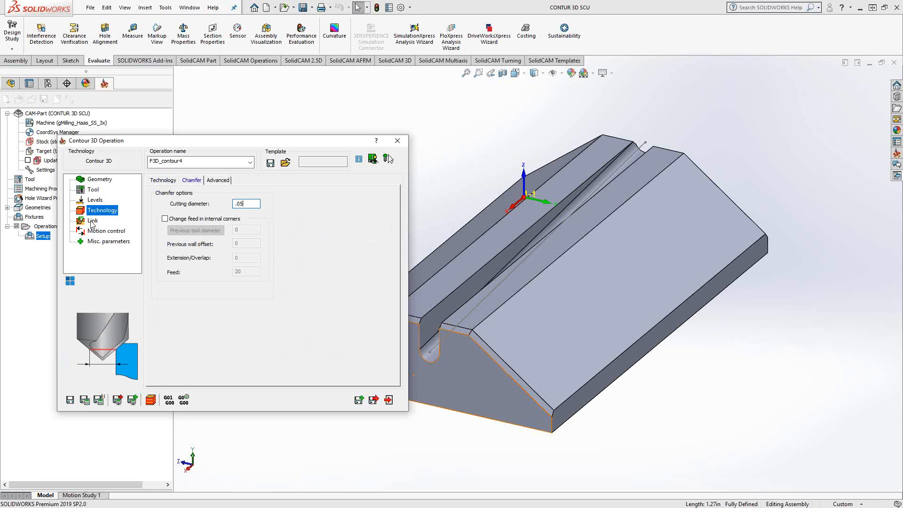
# Review lead-in/out, Technology and Chamfer settings, ending on the contour4 geometry page.
pyautogui.click(92, 221)
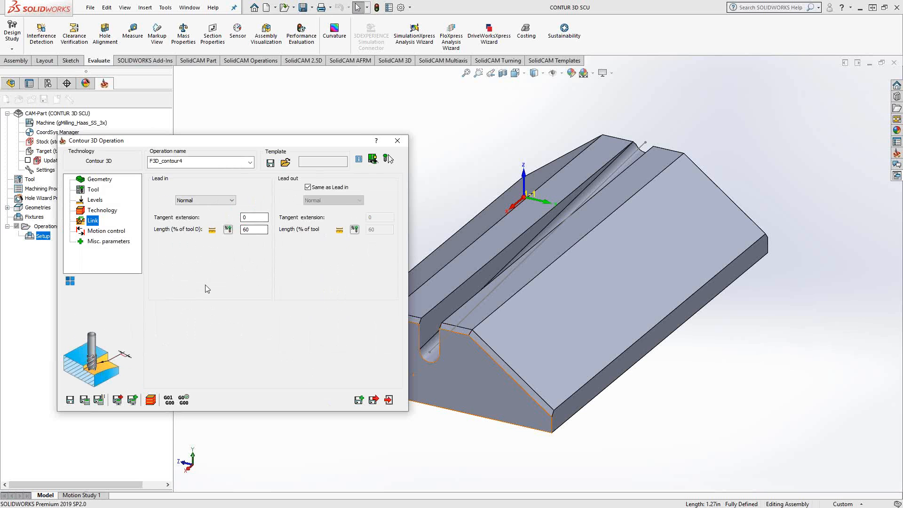
pyautogui.moveTo(149, 321)
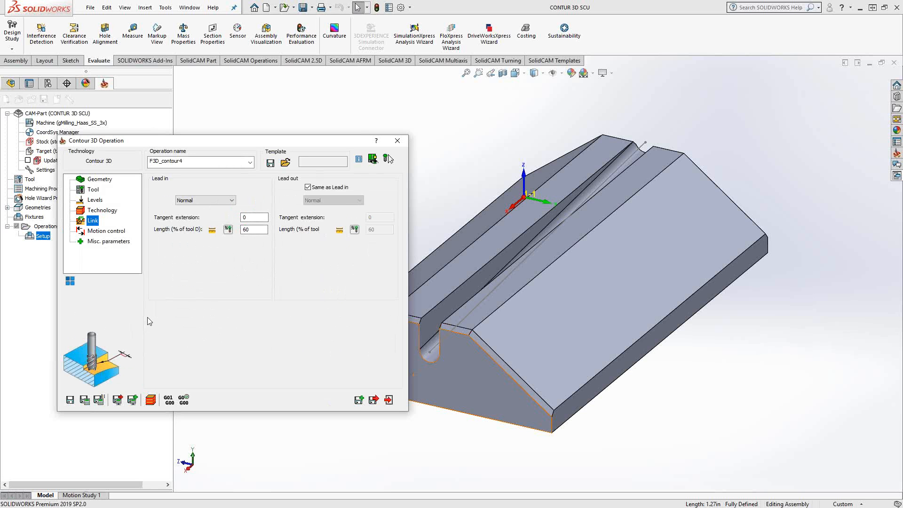
pyautogui.moveTo(213, 259)
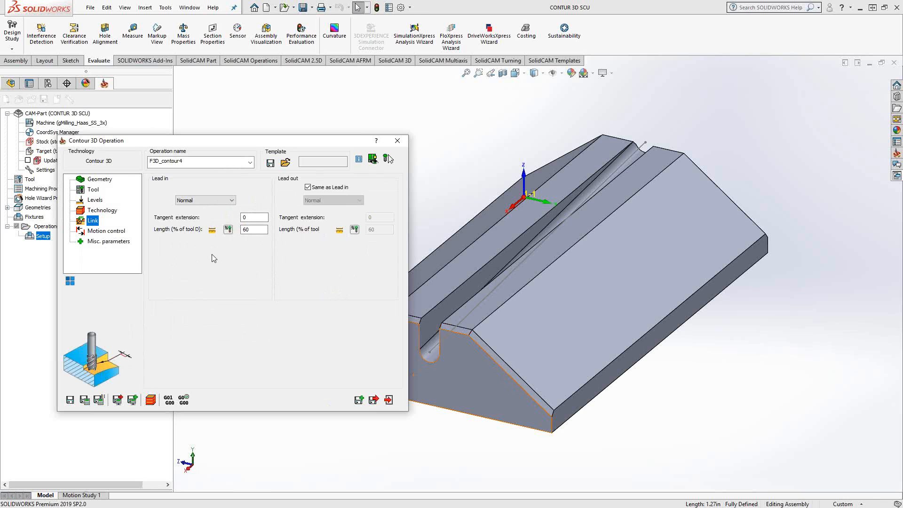
pyautogui.click(103, 210)
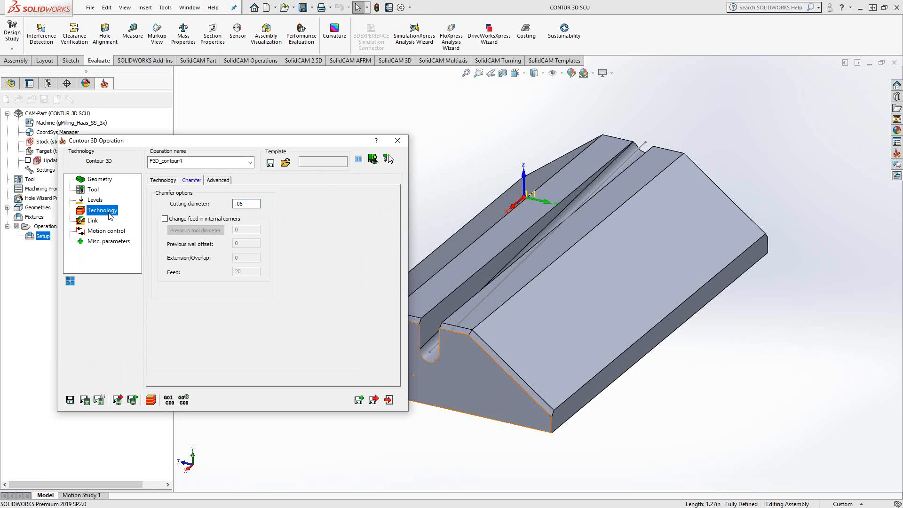
pyautogui.click(163, 179)
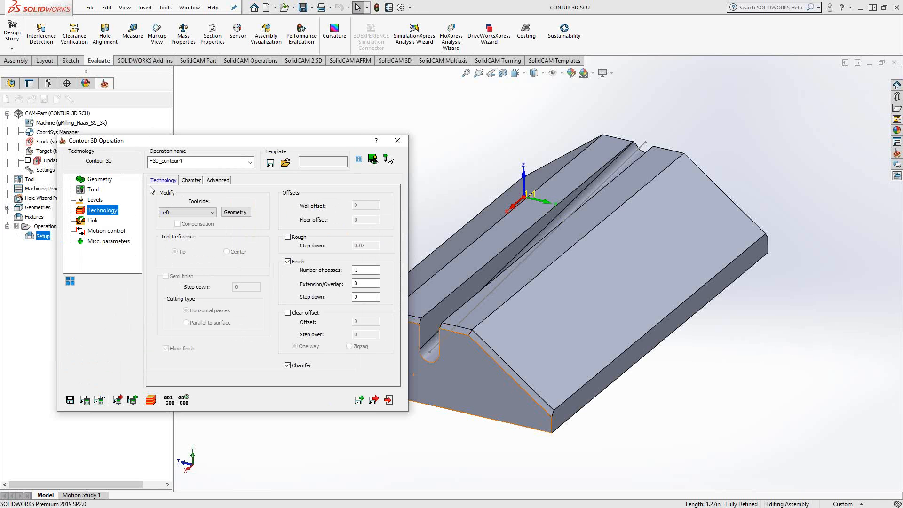
pyautogui.click(100, 179)
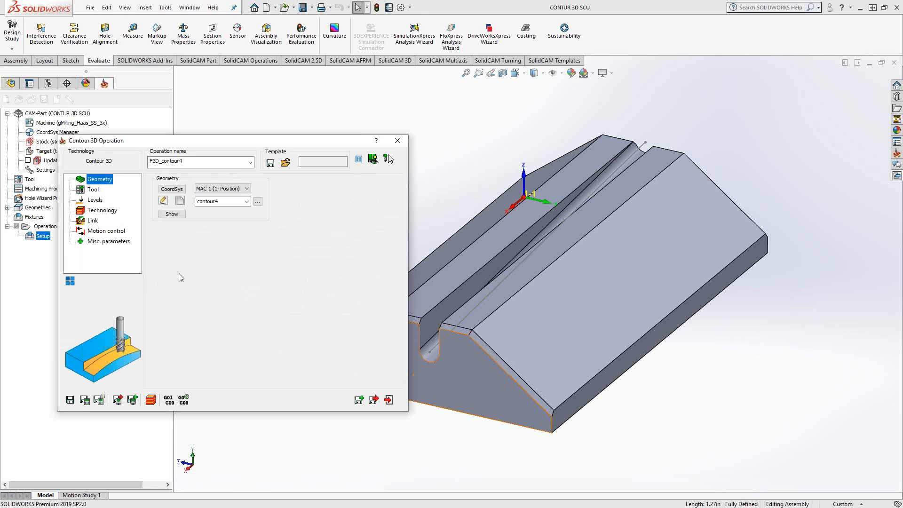
pyautogui.moveTo(90, 365)
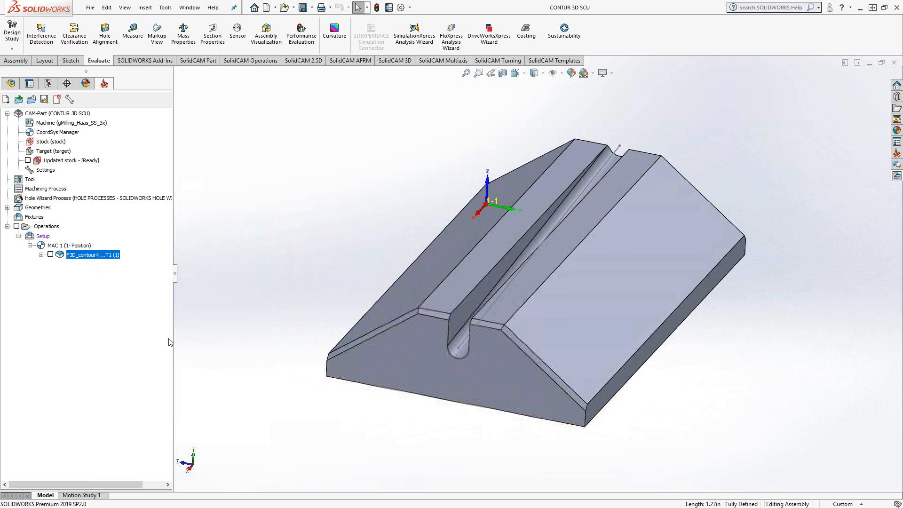
# Add a Contour 3D operation on contour5 using tool 5, the 0.25-inch ball nose mill.
pyautogui.rightClick(92, 254)
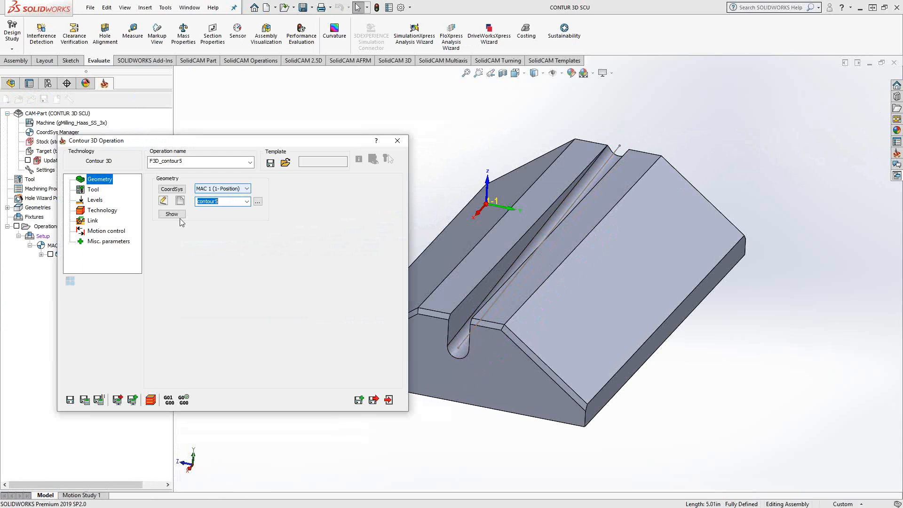
pyautogui.click(93, 189)
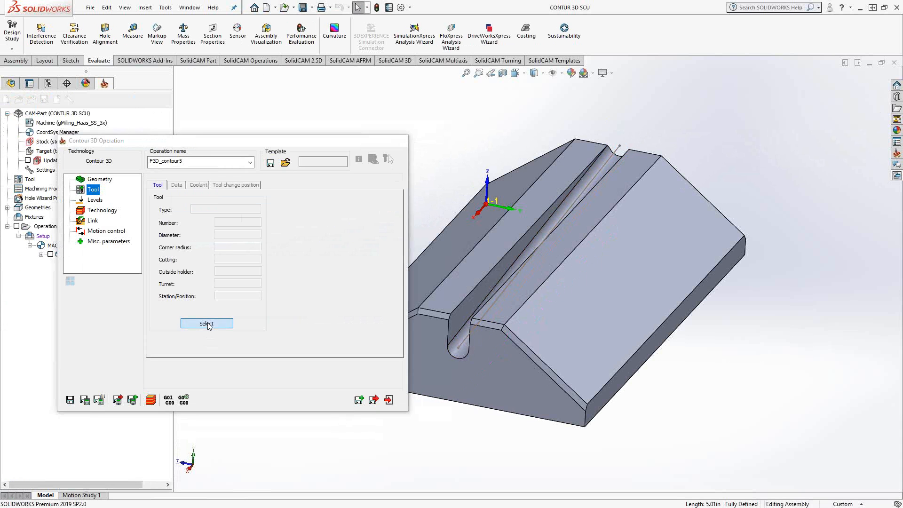
pyautogui.click(206, 323)
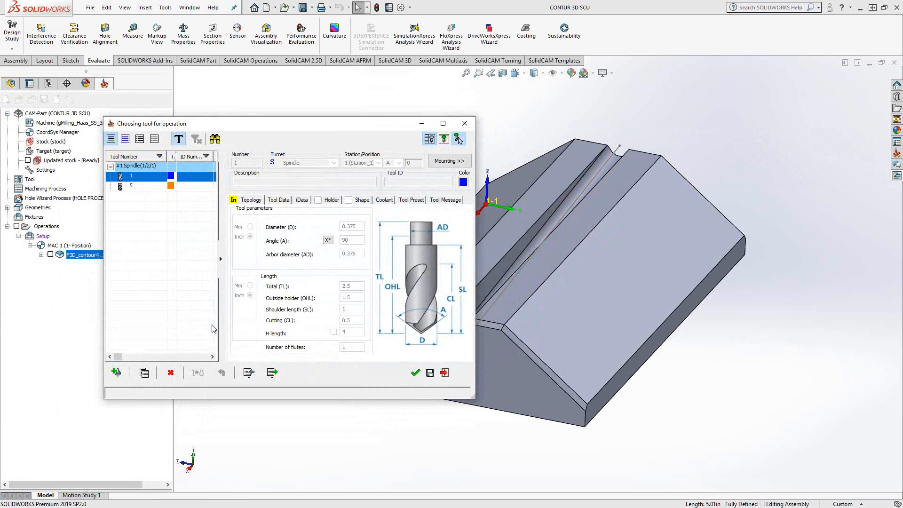
pyautogui.click(131, 186)
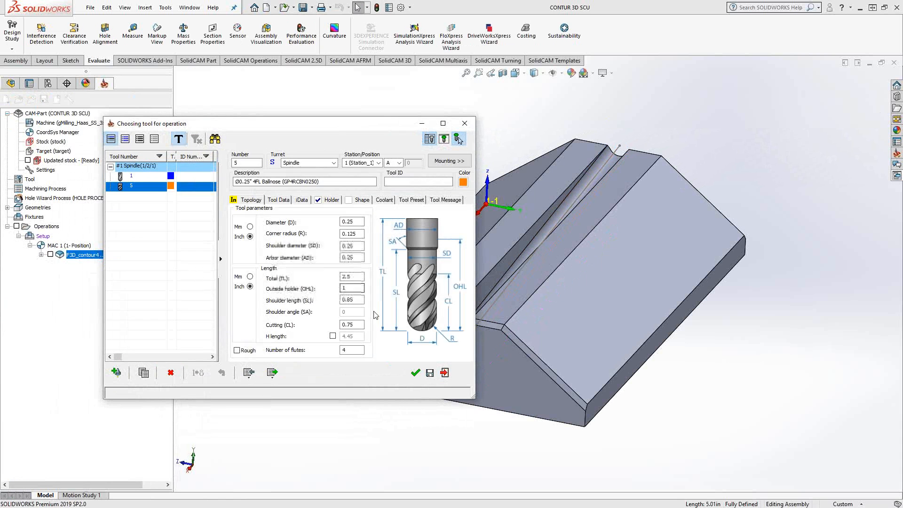
pyautogui.click(416, 373)
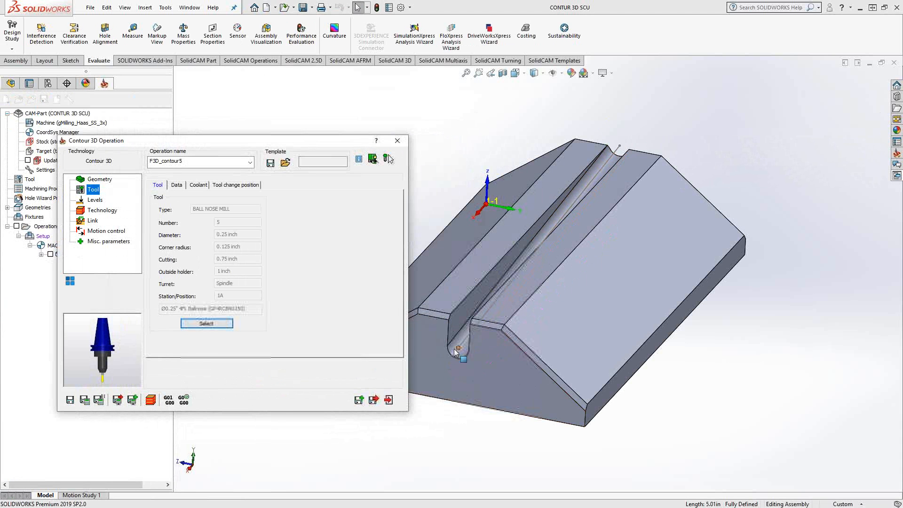
# Enter .125 as Contour depth, then review the Levels and Technology pages.
pyautogui.click(94, 199)
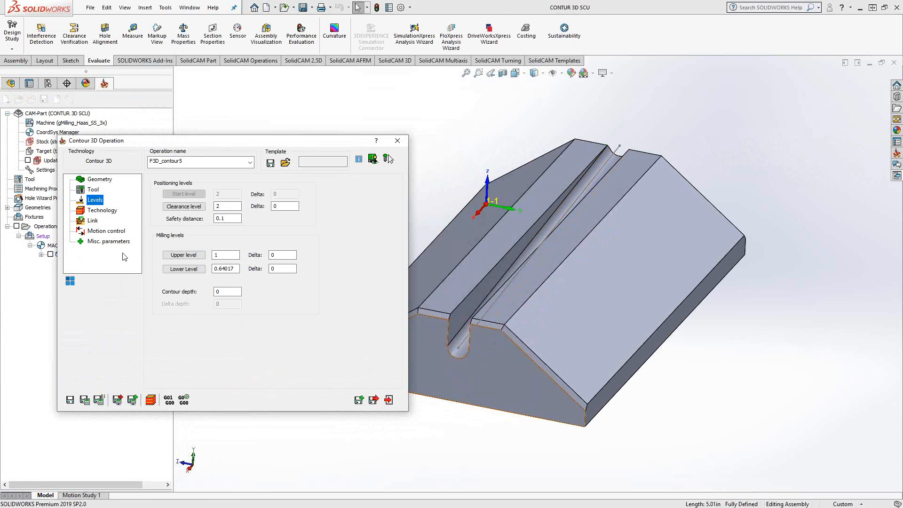
pyautogui.click(227, 292)
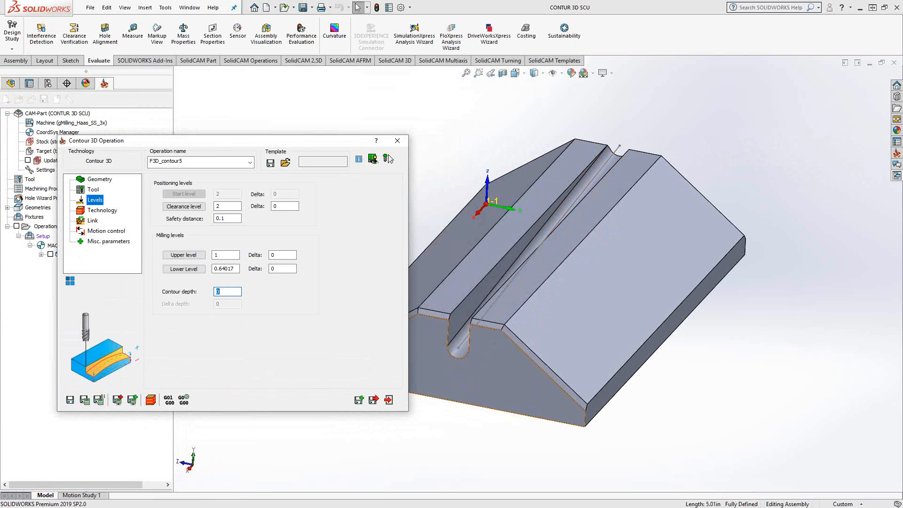
pyautogui.write('.125')
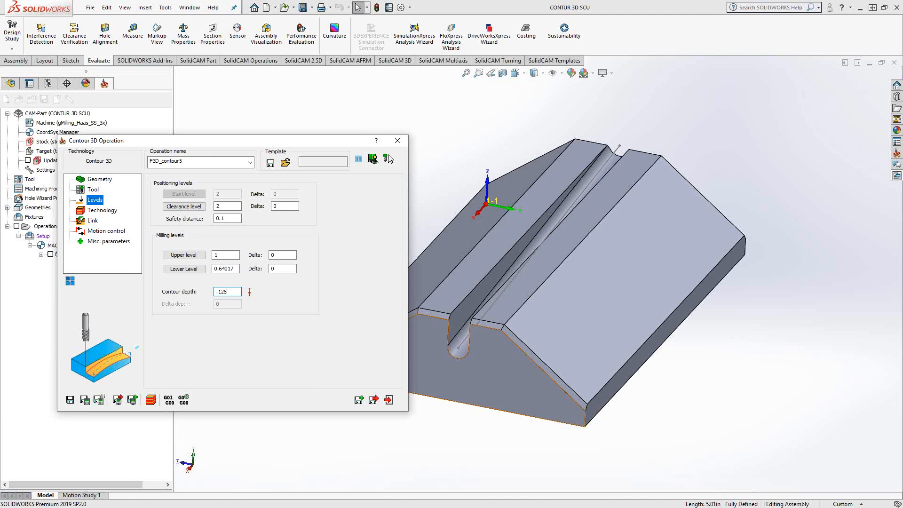
pyautogui.click(102, 210)
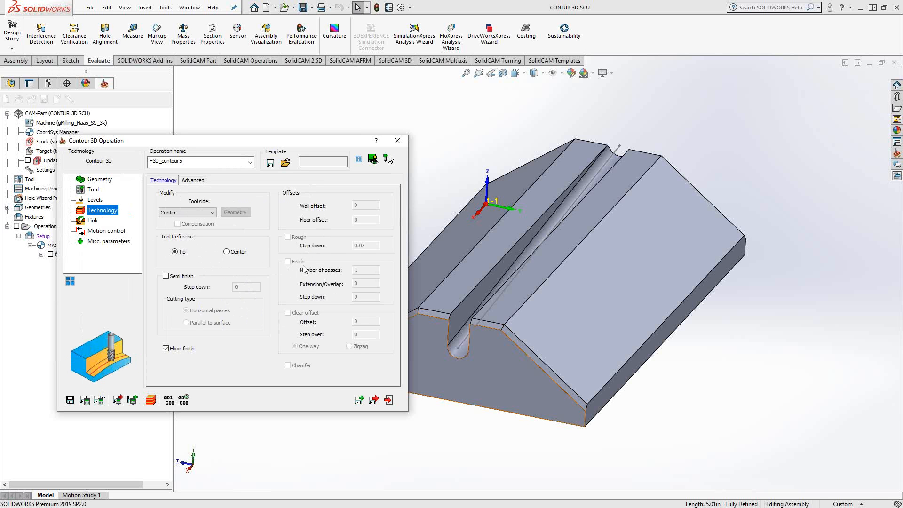
pyautogui.moveTo(293, 346)
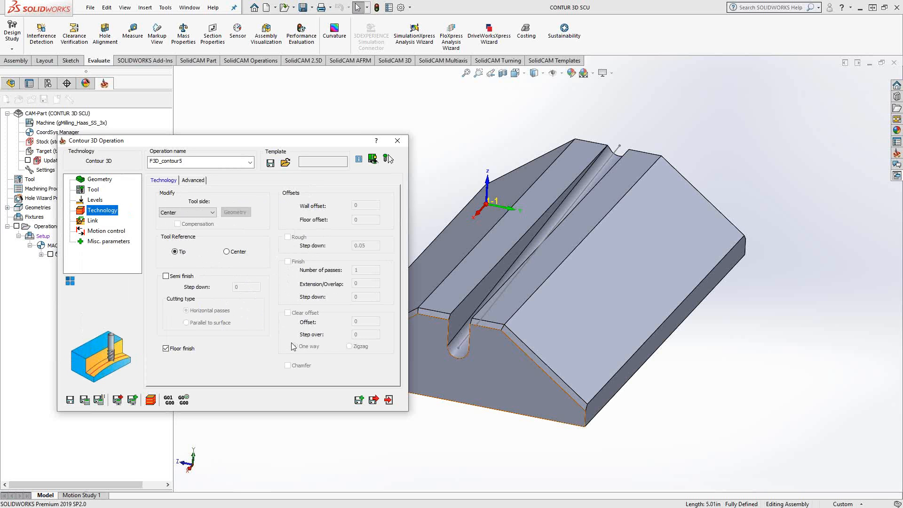
pyautogui.moveTo(209, 249)
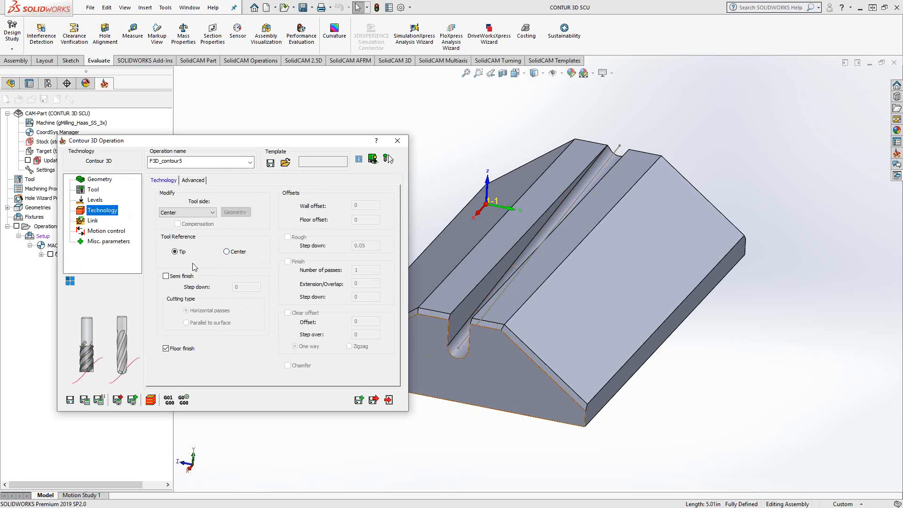
pyautogui.click(95, 200)
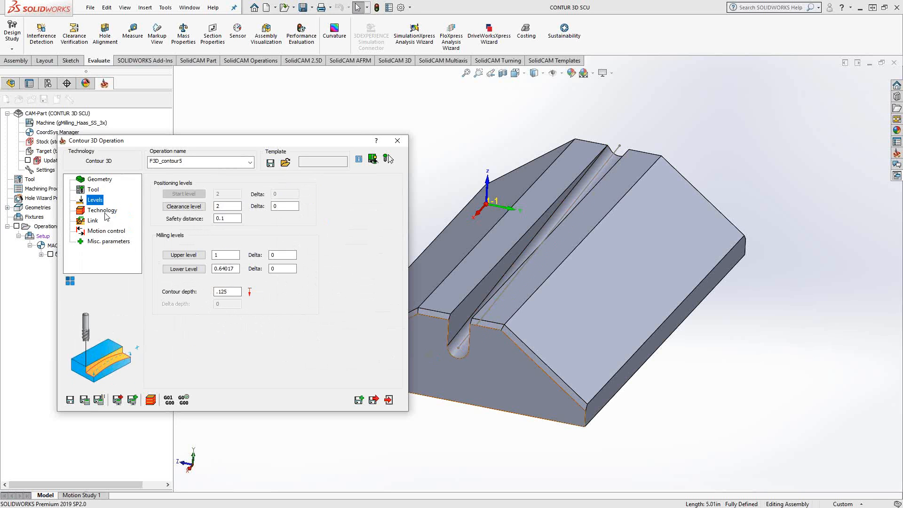
pyautogui.click(102, 210)
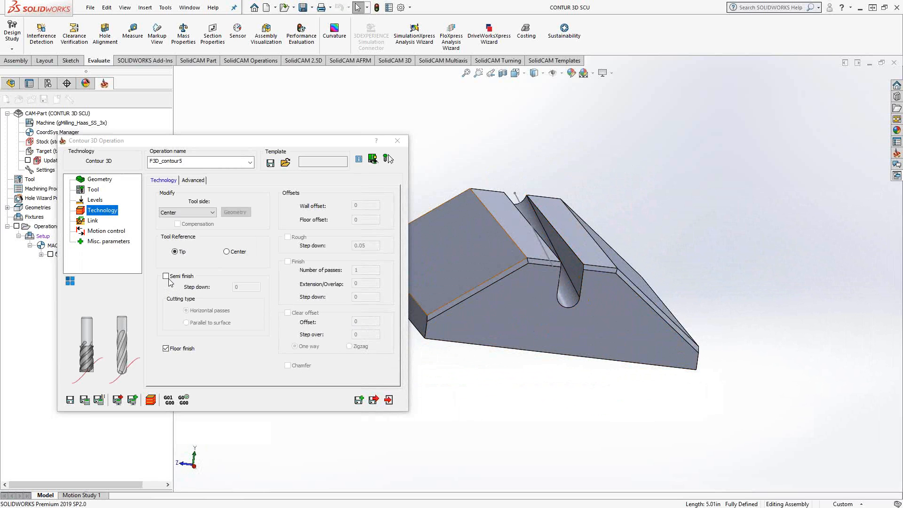
# Enable semi finish with a .125 step down and set lead in/out to None.
pyautogui.click(167, 276)
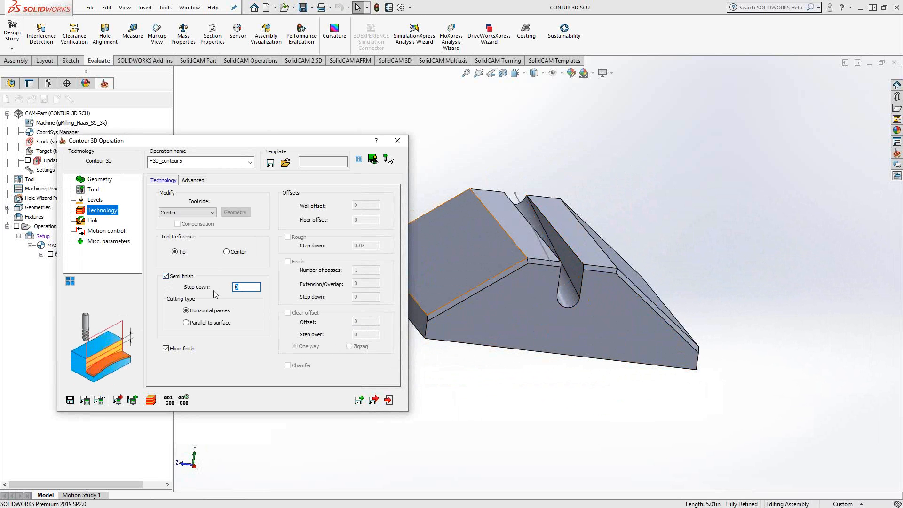
pyautogui.write('.125')
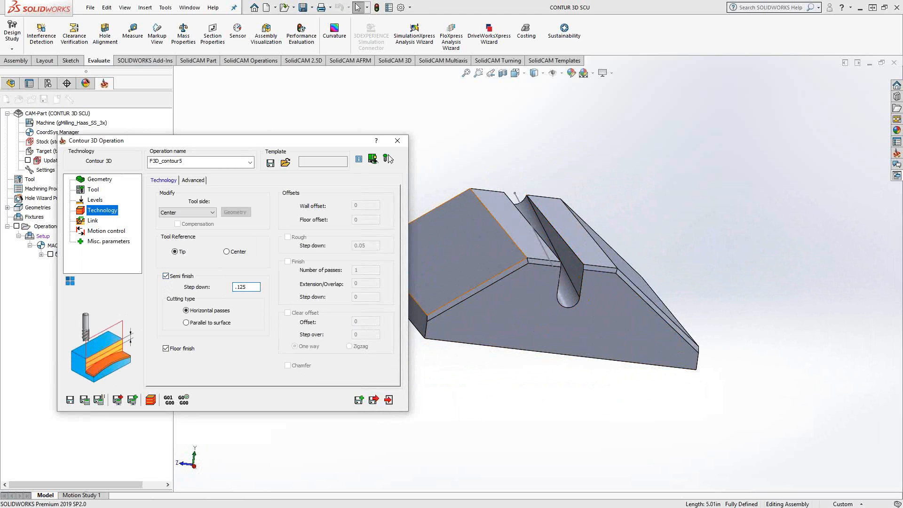
pyautogui.click(93, 221)
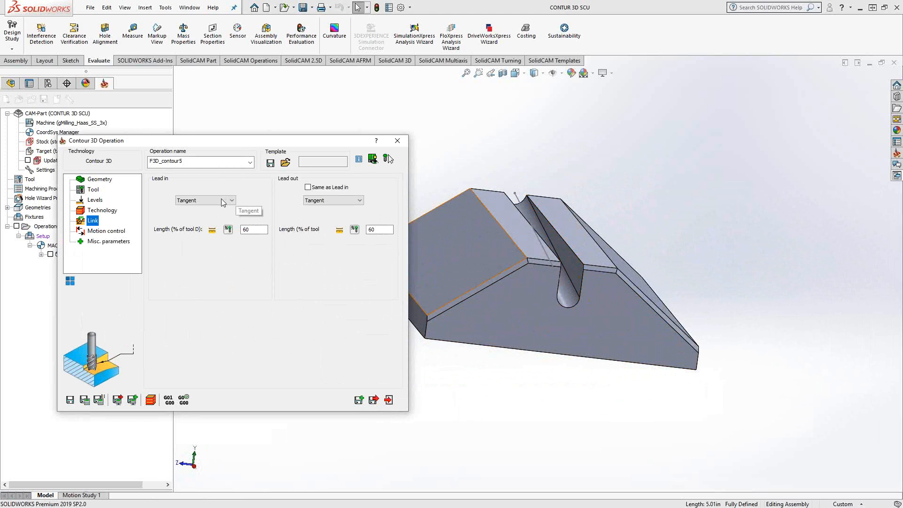
pyautogui.click(205, 200)
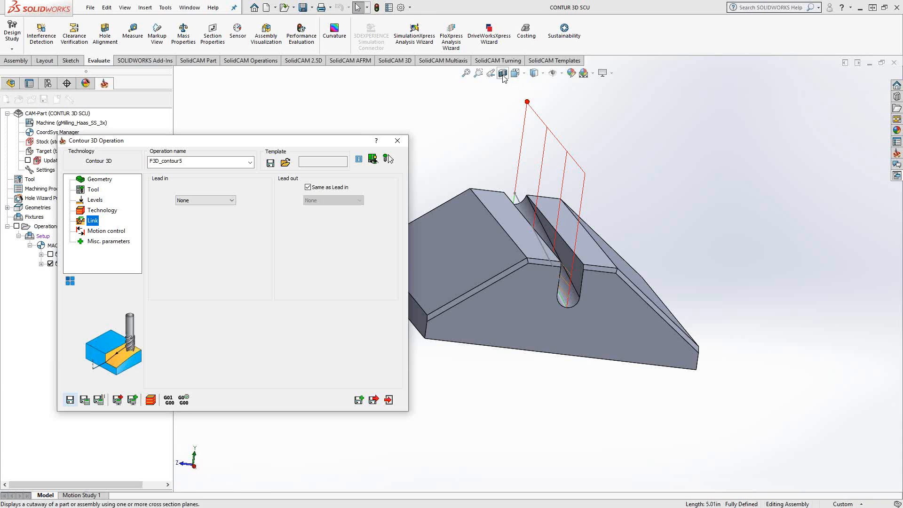
# Turn on Section View to expose the groove and the F3D_contour5 toolpath.
pyautogui.click(502, 73)
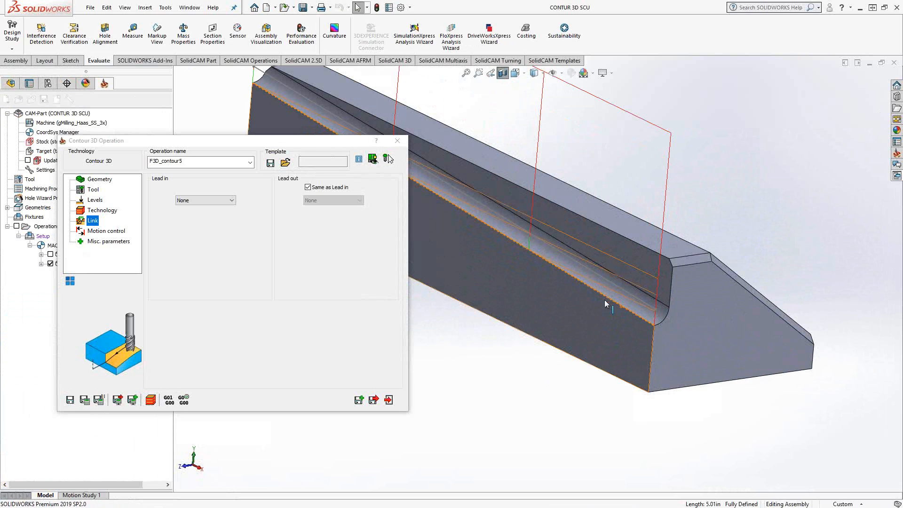
pyautogui.moveTo(644, 327)
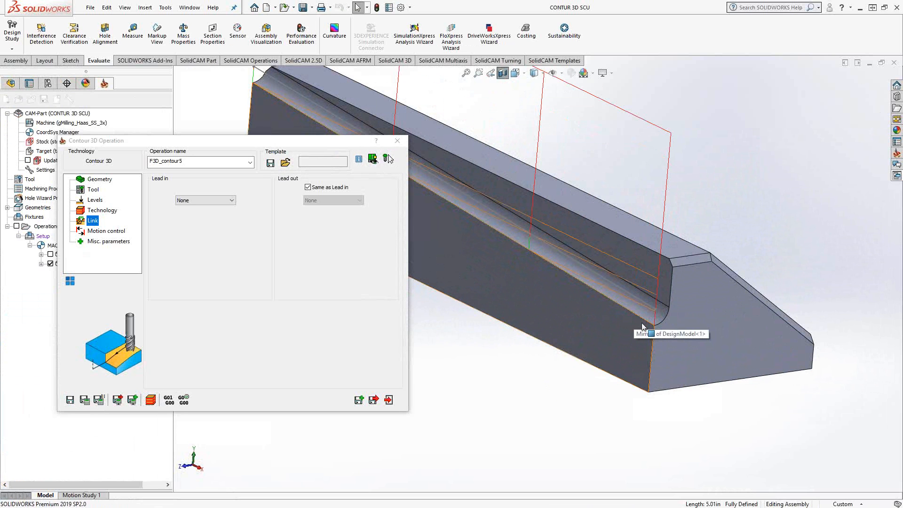